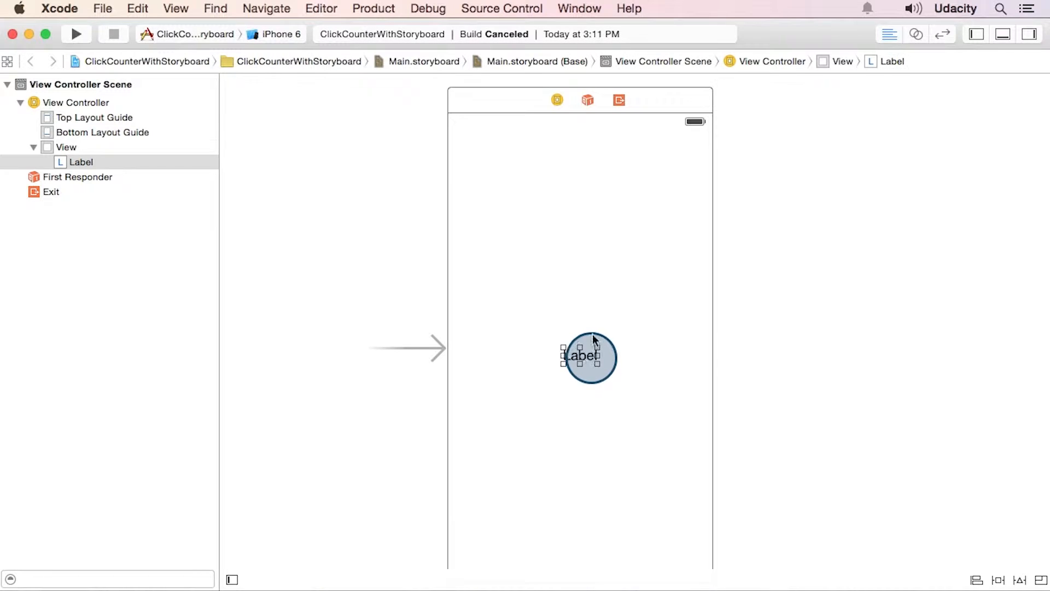
Move the label near the top and drop a Button from the Object Library into the view's center
drag(590, 354, 588, 227)
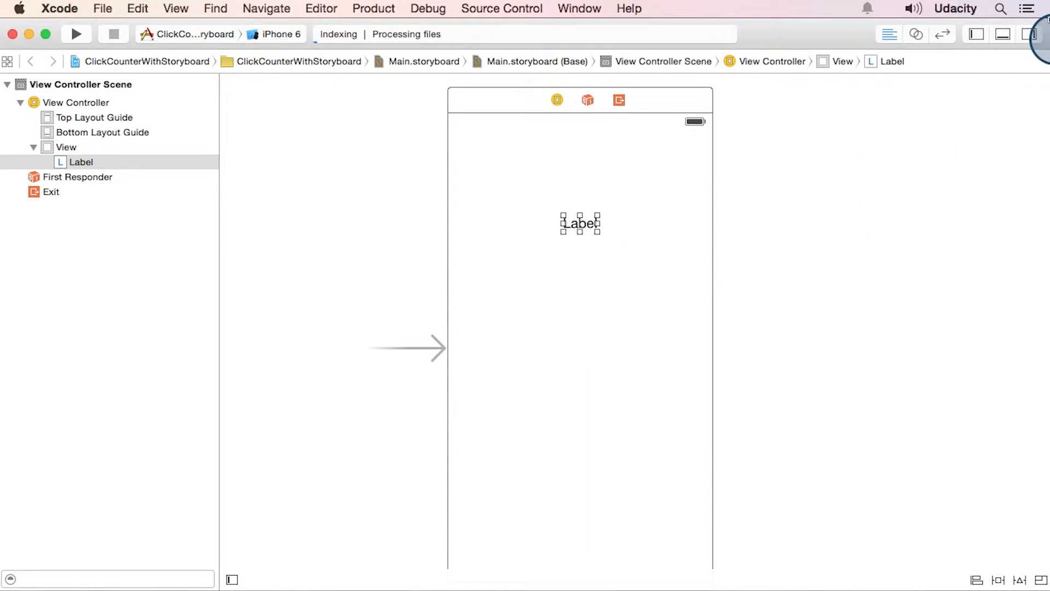
click(1031, 34)
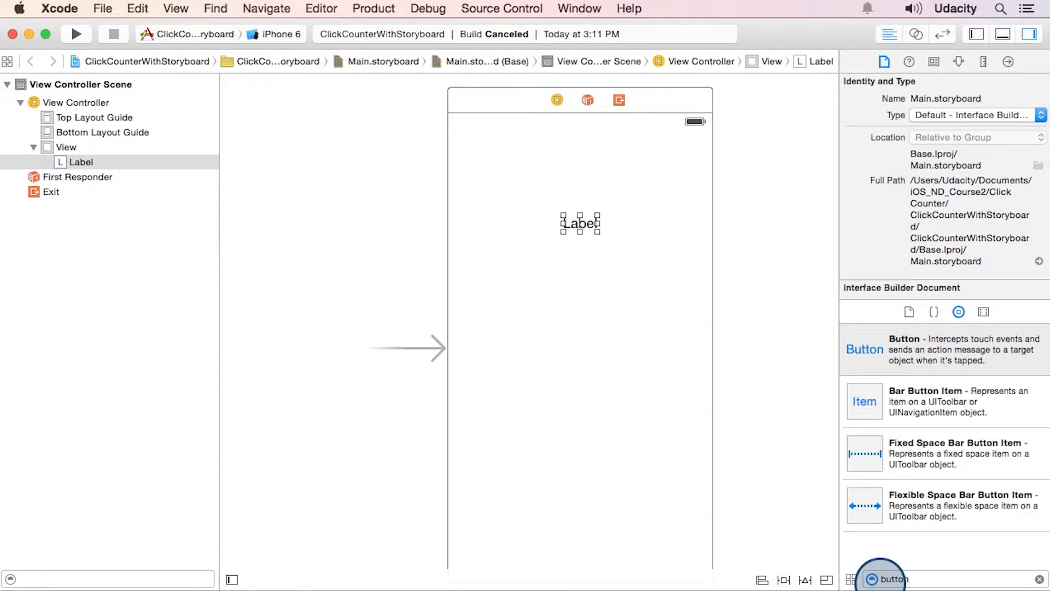
drag(887, 578, 581, 368)
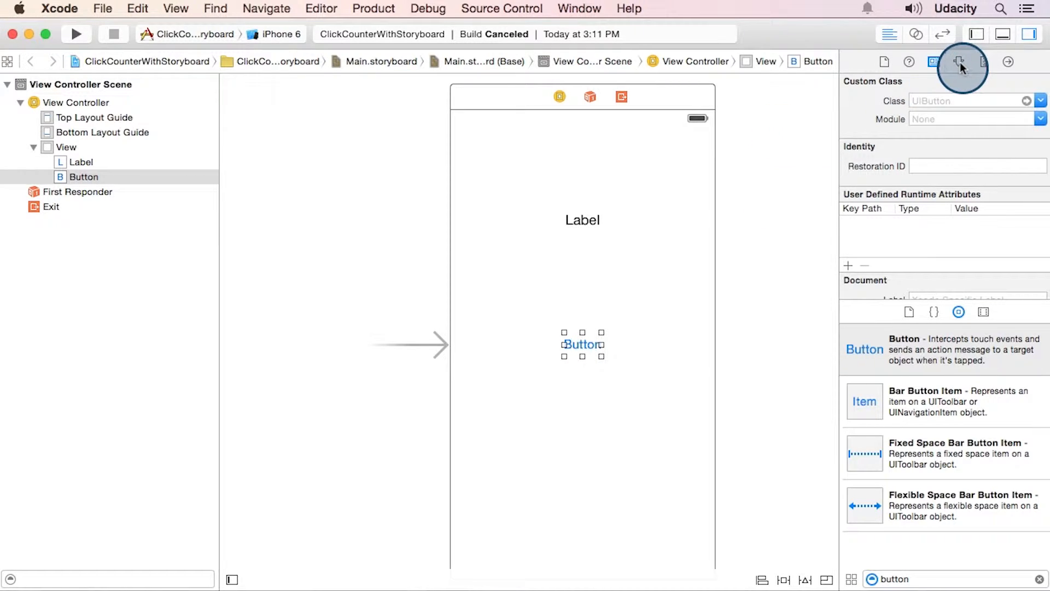
In the Attributes inspector set the button title to 'Click' and the label text to '0'
click(958, 62)
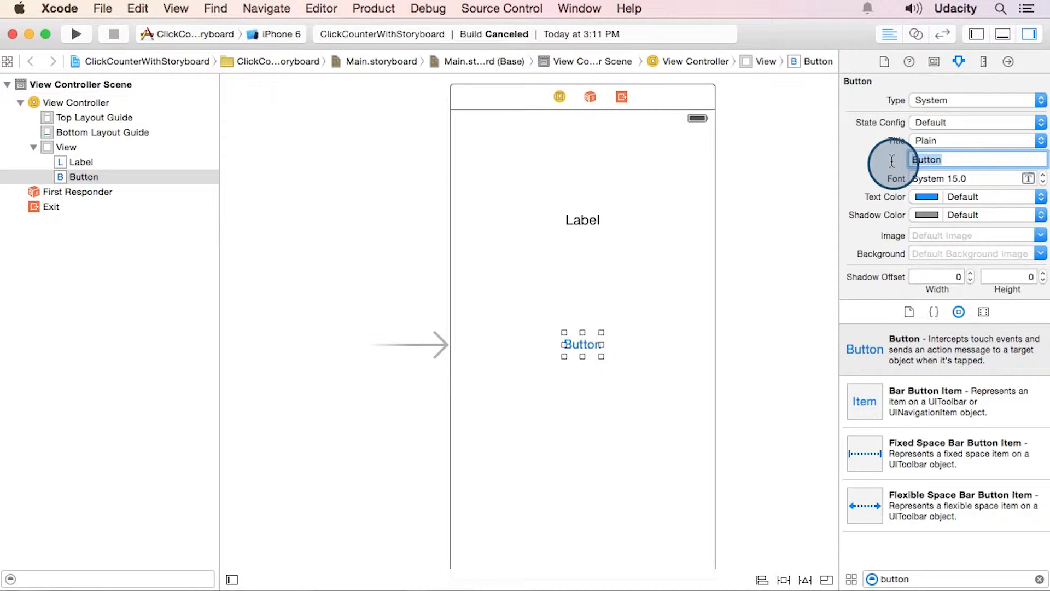
text(Click)
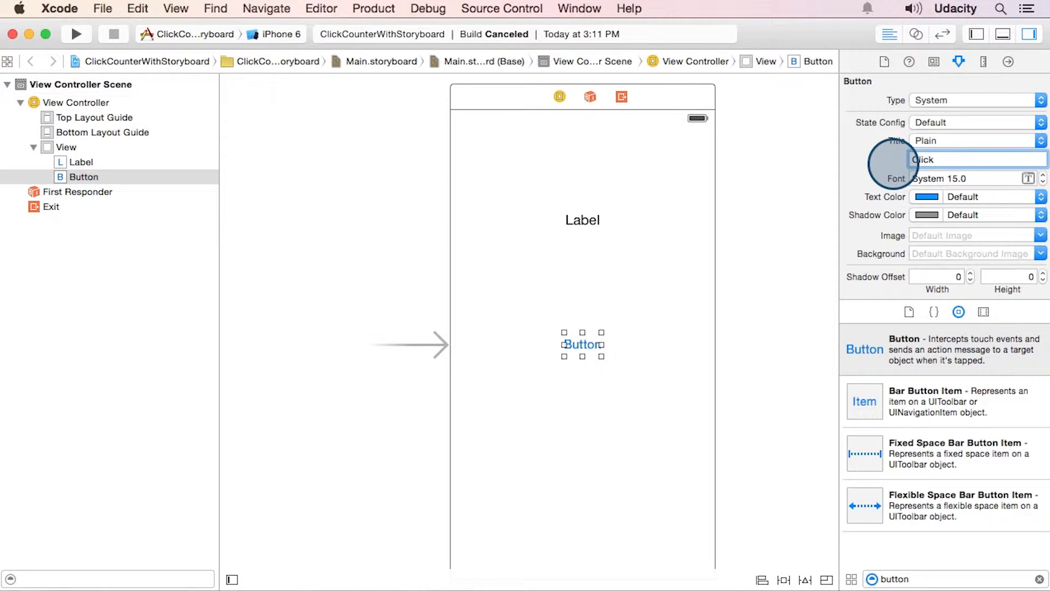
text(Click)
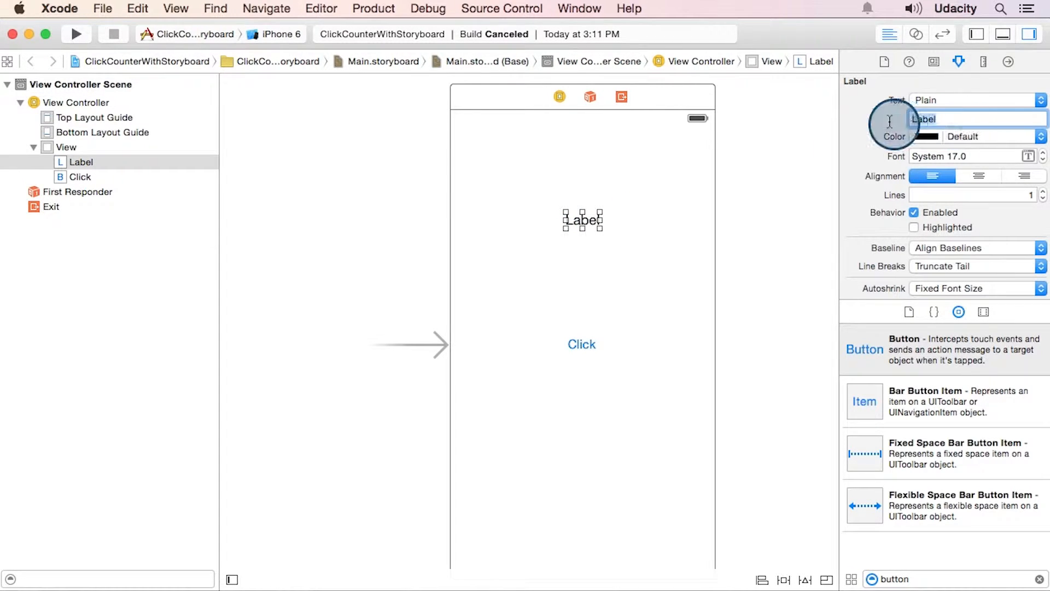
click(975, 118)
text(0)
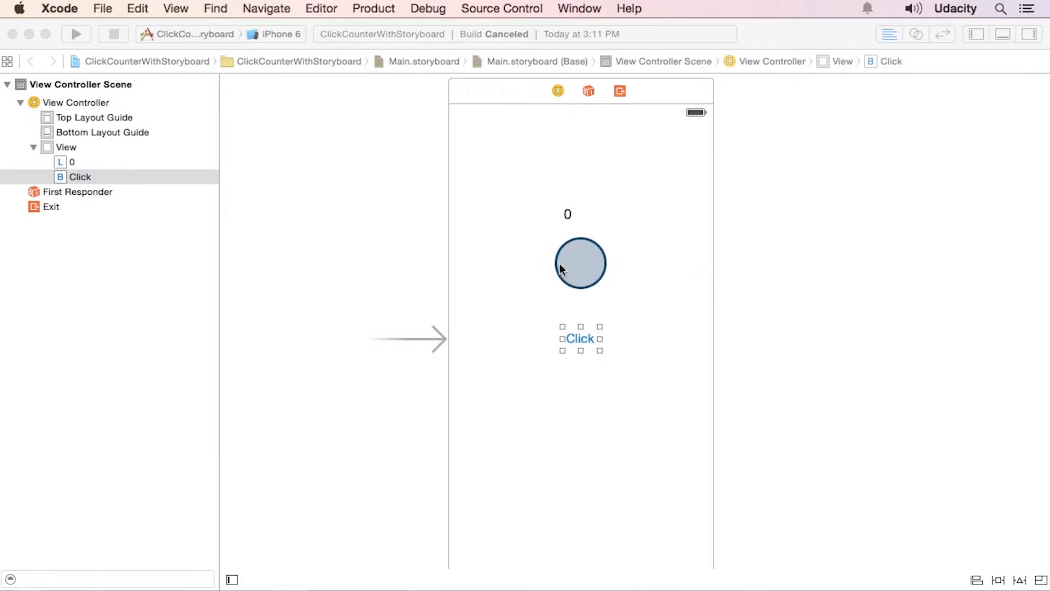
Show ViewController.swift in the Assistant Editor and try a button.addTarget line for incrementCount on TouchUpInside
drag(579, 261, 652, 335)
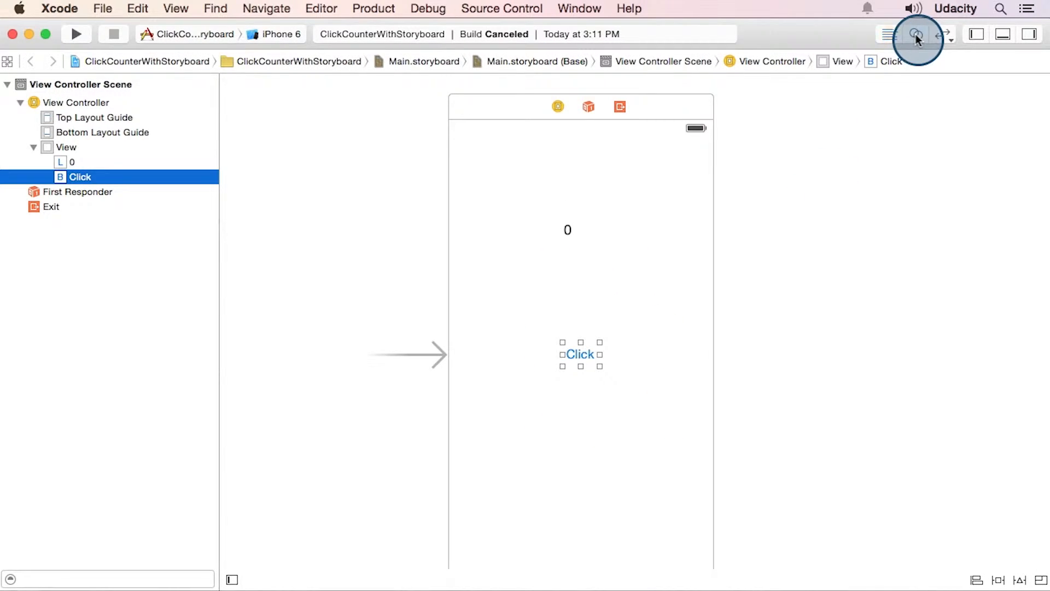
click(916, 34)
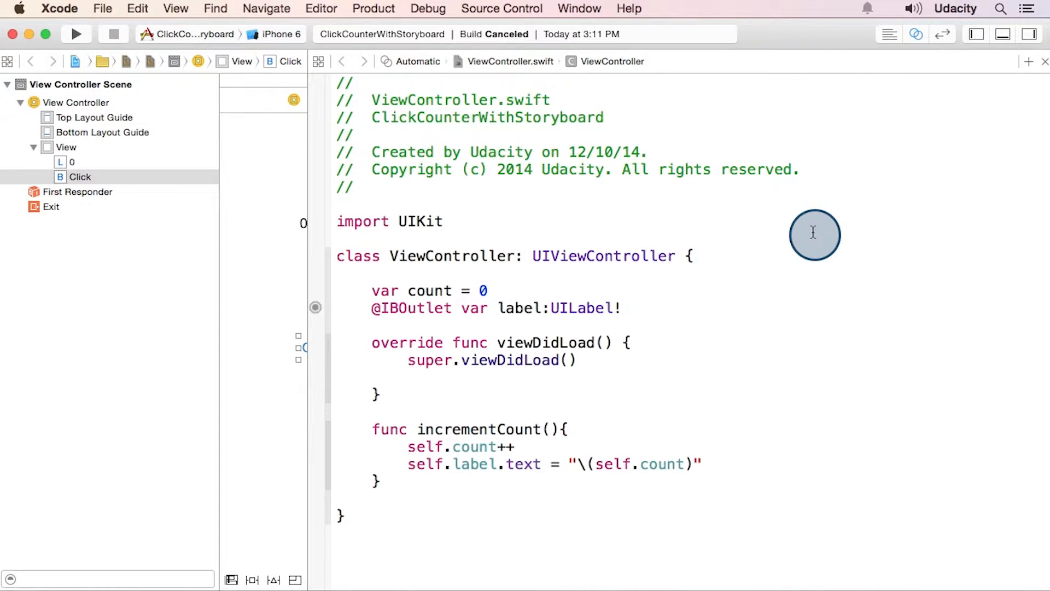
text(button.addTarget(self, action: "incrementCount", forControlEvents: UIControlEvents.TouchUpInside))
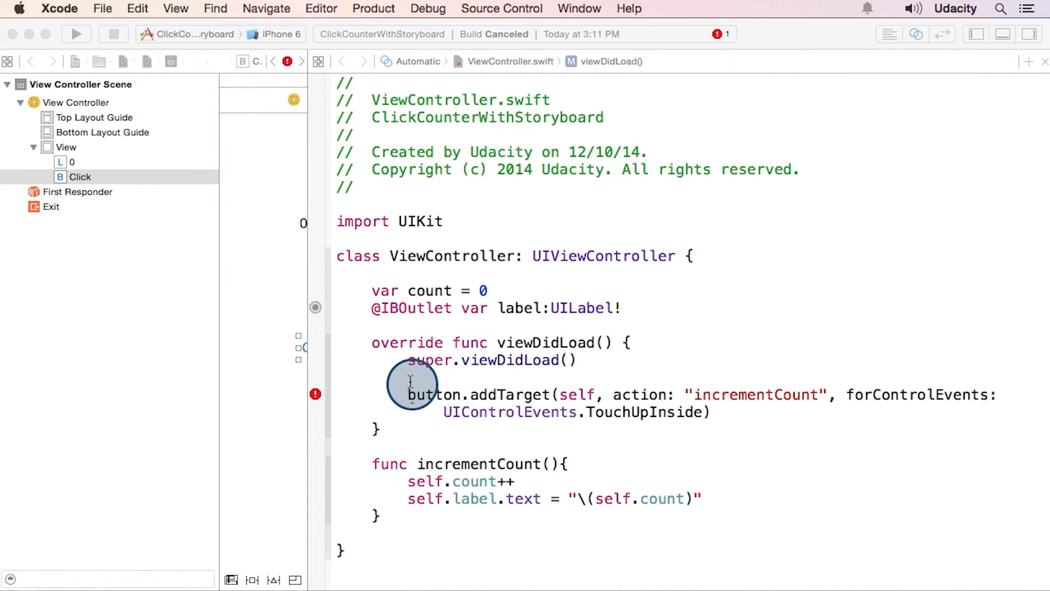
drag(407, 394, 804, 413)
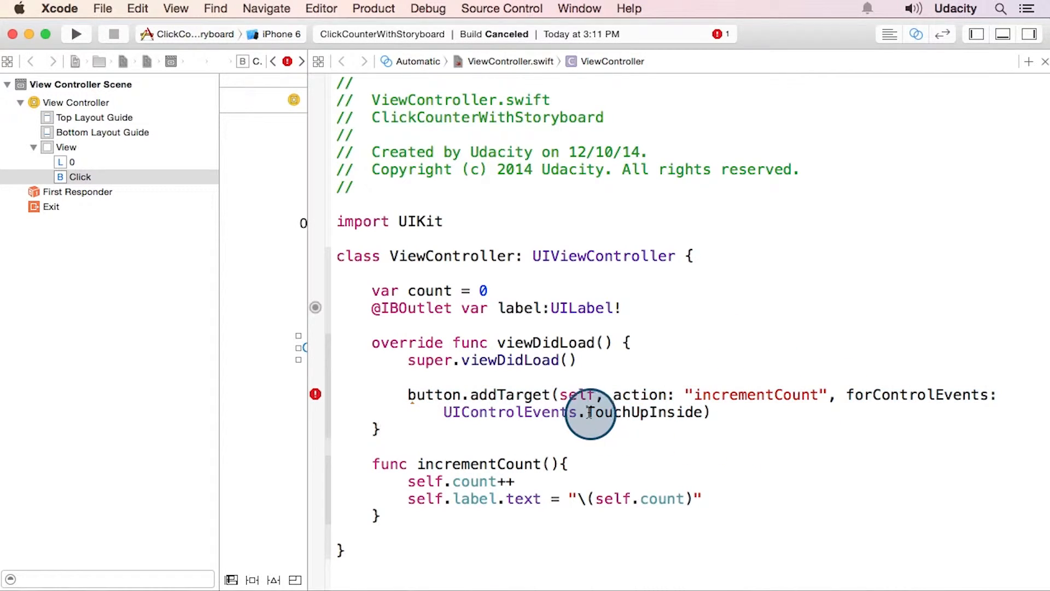
double_click(643, 412)
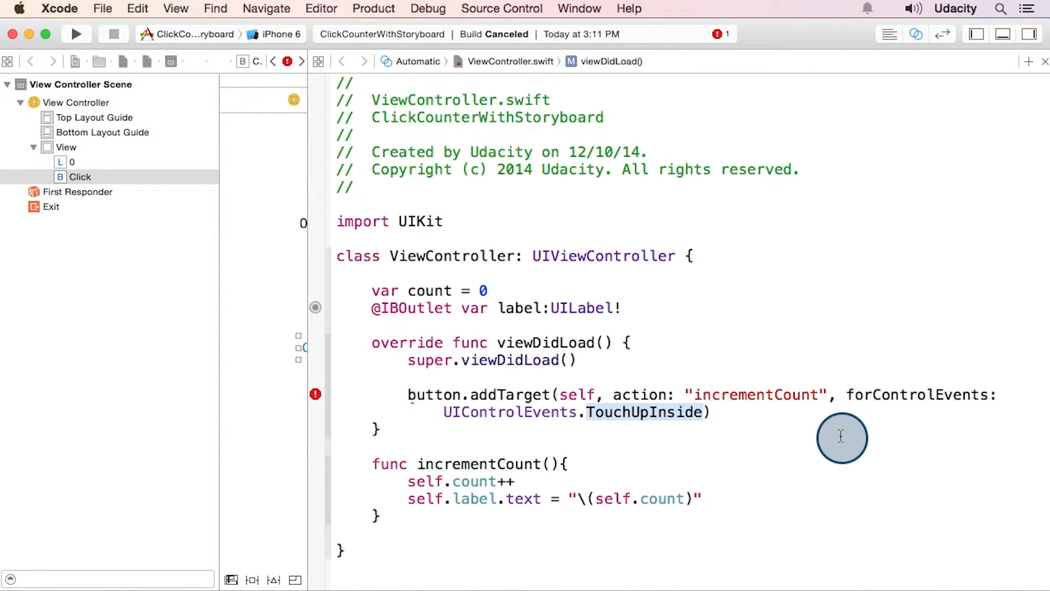
mouse_move(732, 413)
text(@)
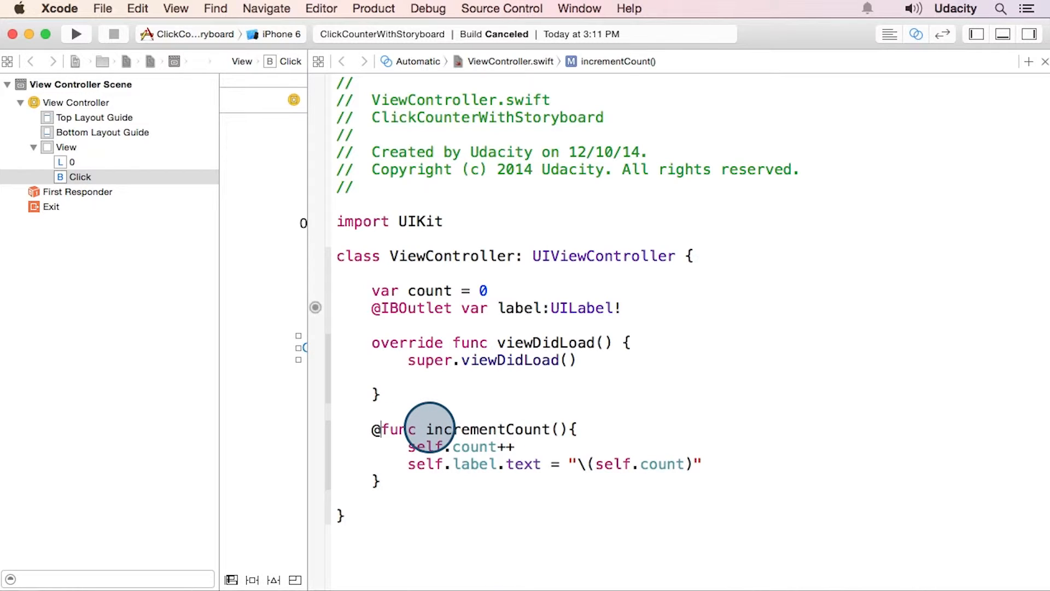
text(IBAction)
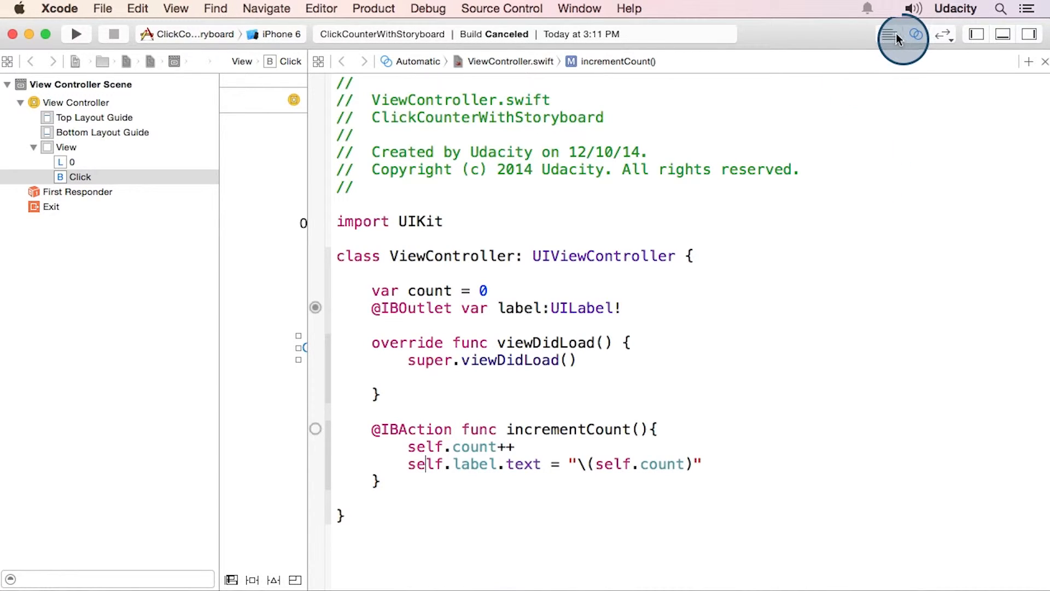
Return to the Standard Editor and show the Click button's connections list beside the button
click(889, 34)
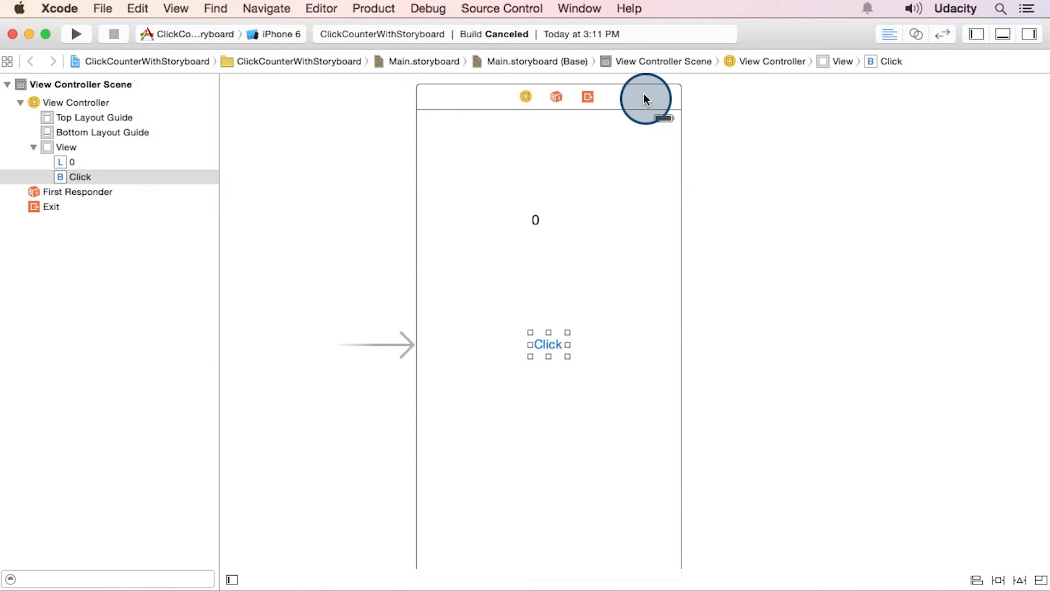
click(80, 177)
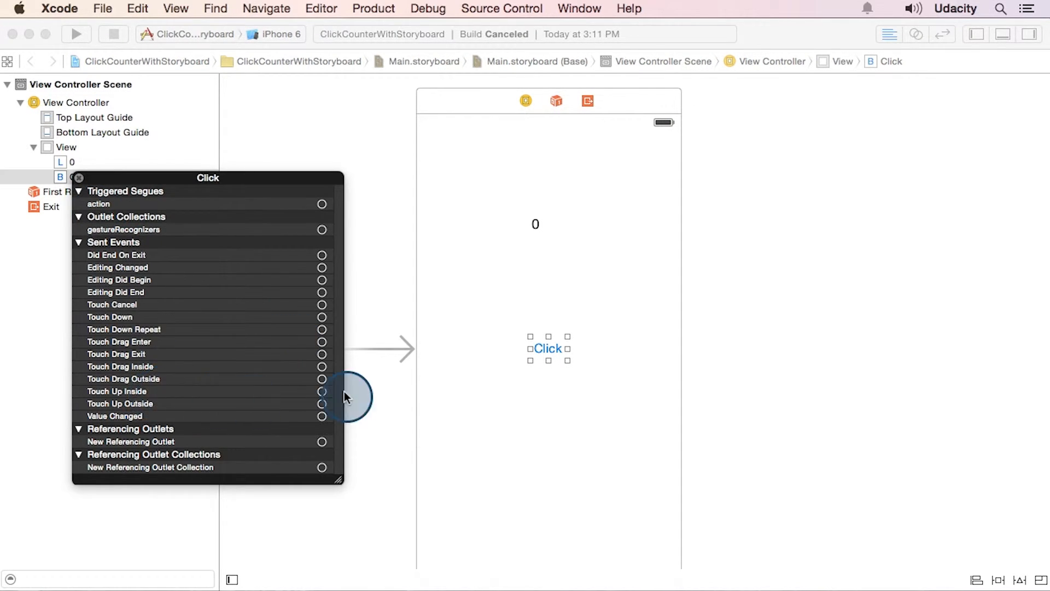
drag(321, 392, 526, 101)
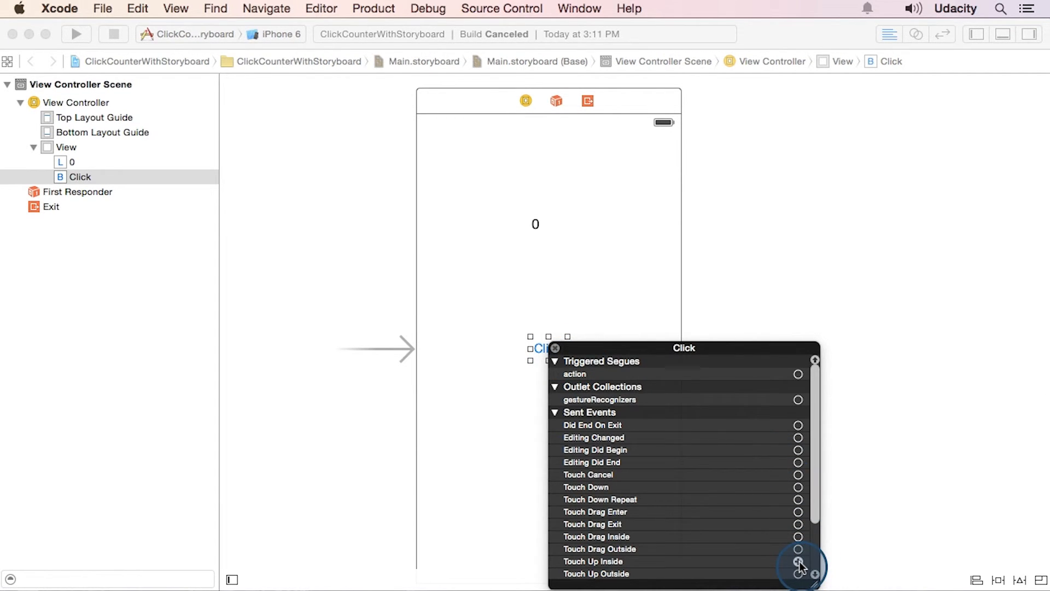
Connect Touch Up Inside to the View Controller's incrementCount action
drag(799, 560, 528, 107)
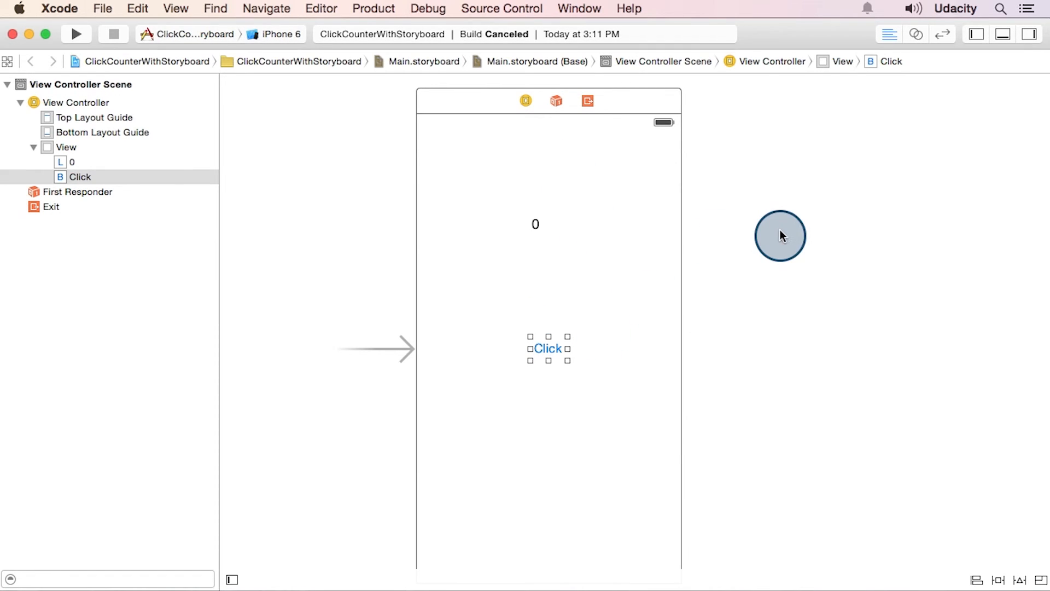
Run the app, stopping the old instance, and tap Click in the Simulator to raise the counter
click(75, 34)
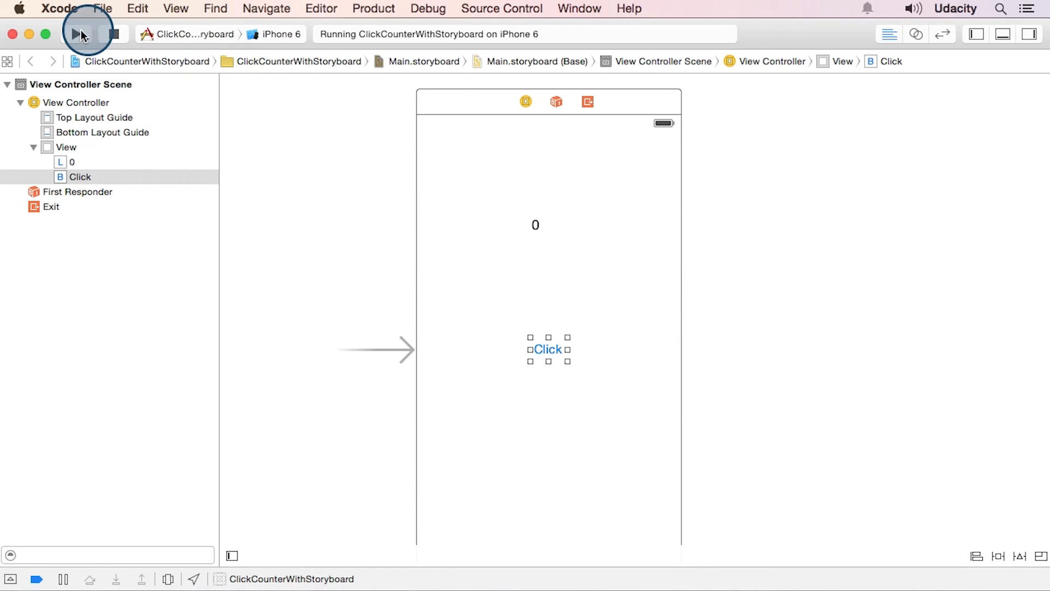
click(77, 34)
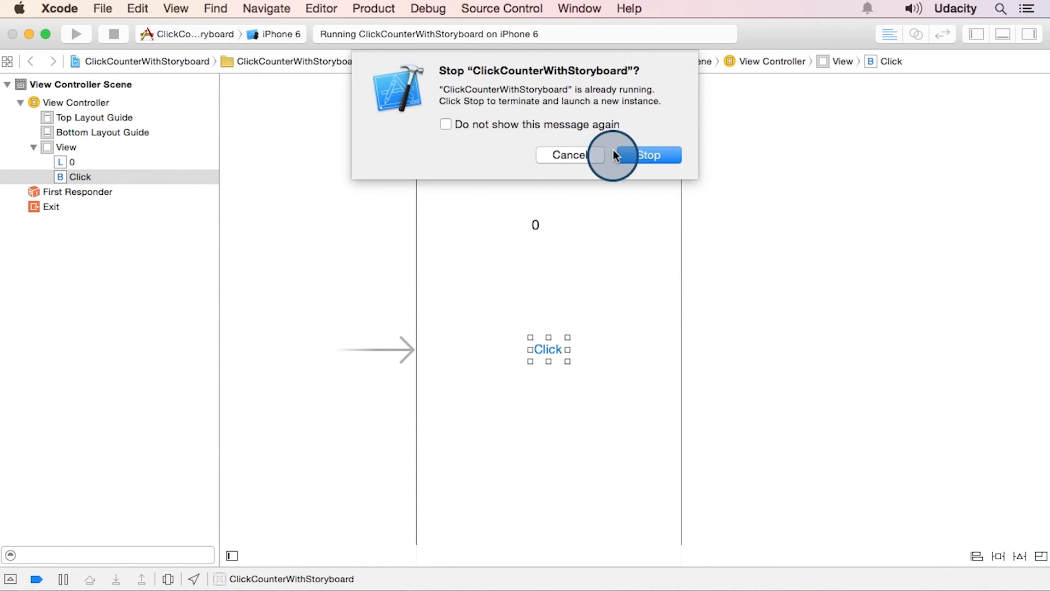
click(647, 155)
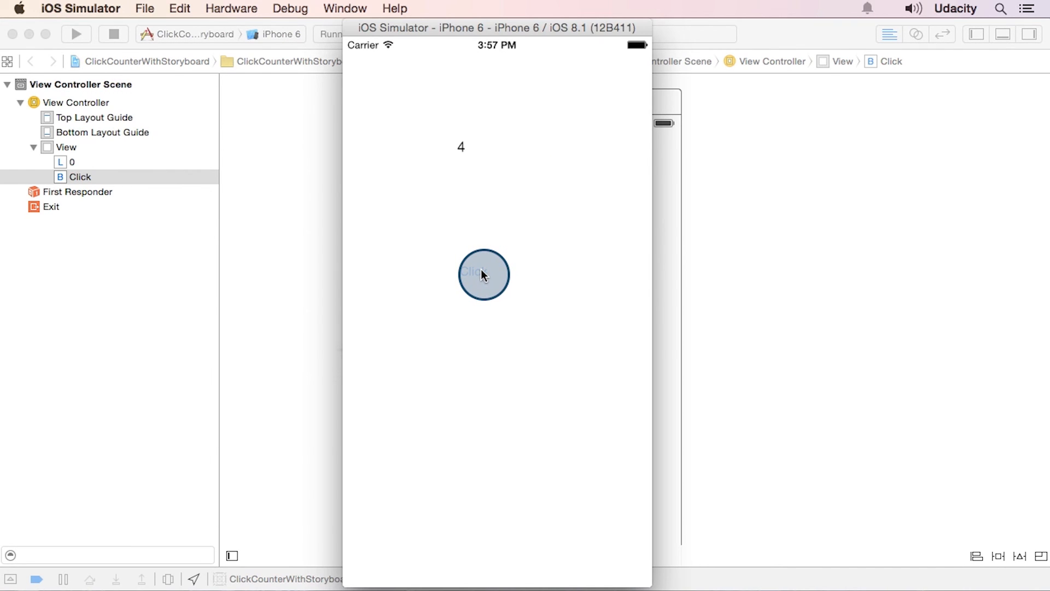
click(484, 275)
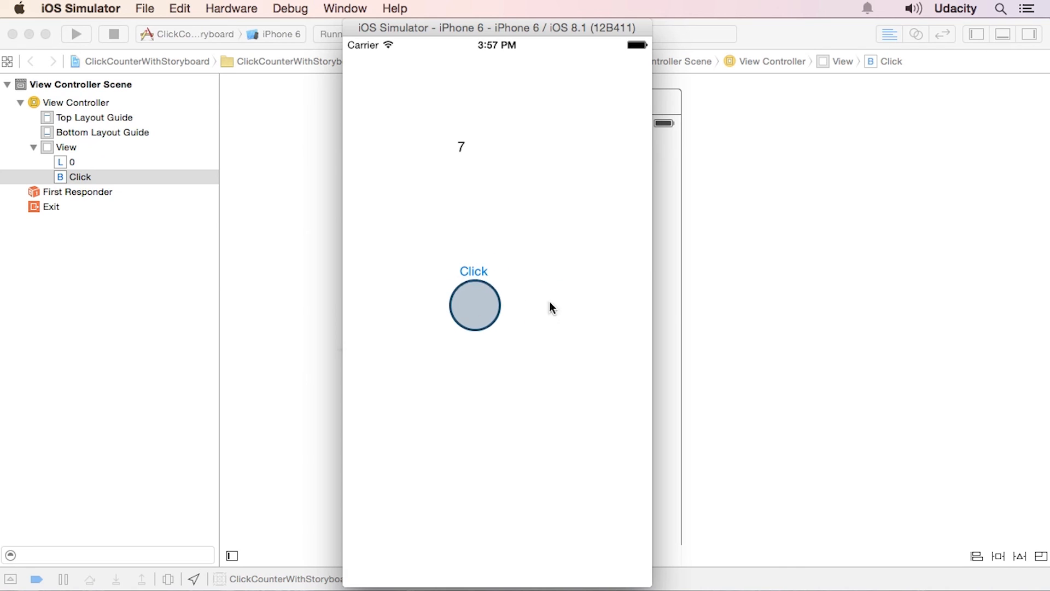
drag(474, 306, 791, 269)
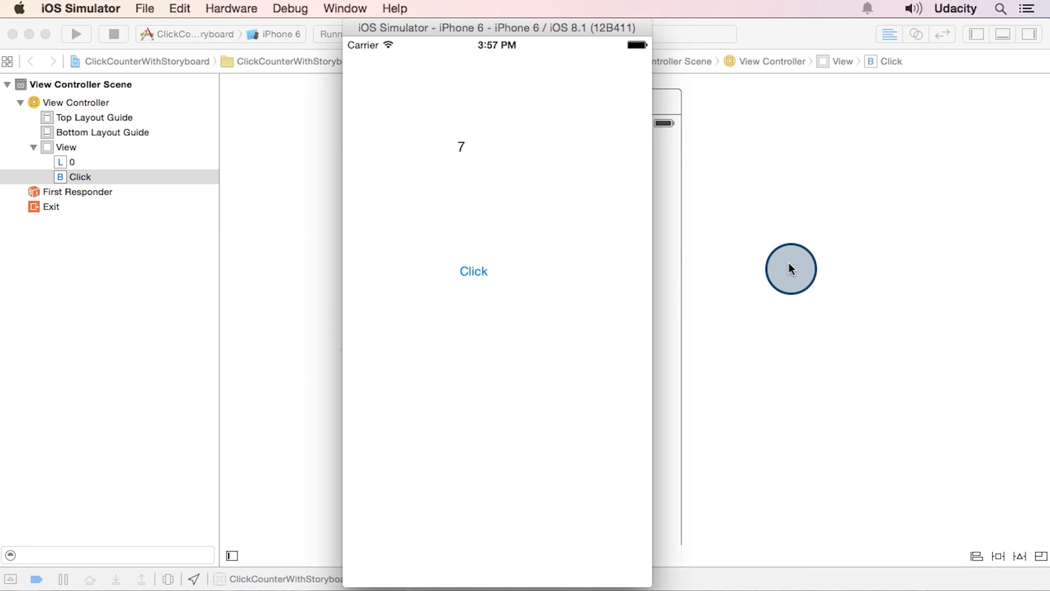